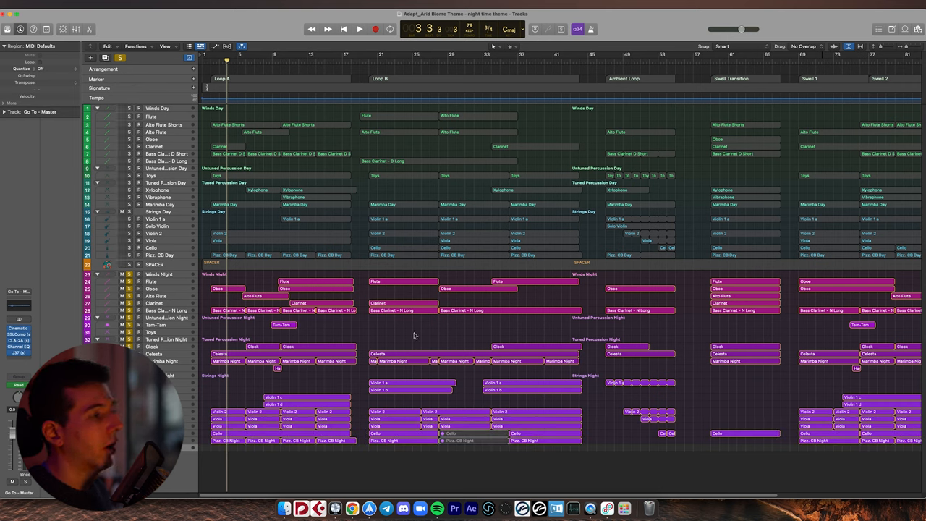
pyautogui.moveTo(338, 376)
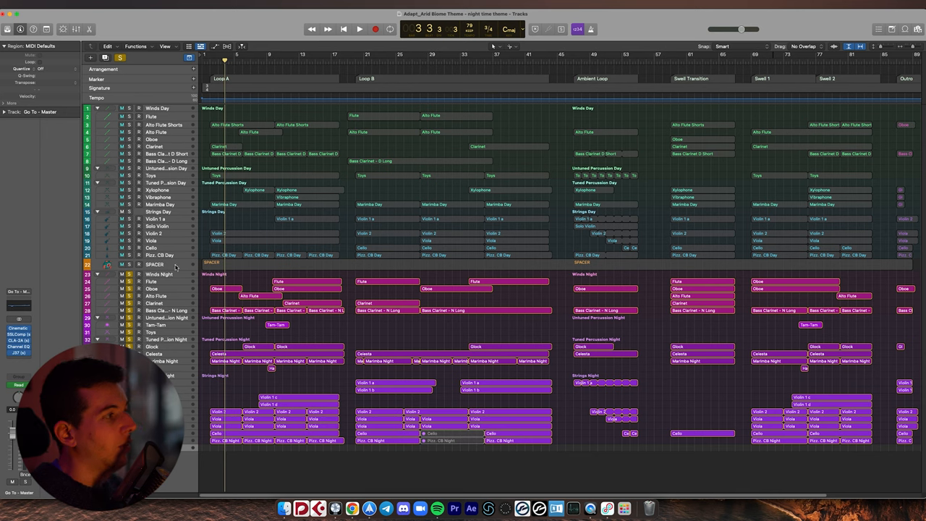
pyautogui.click(153, 263)
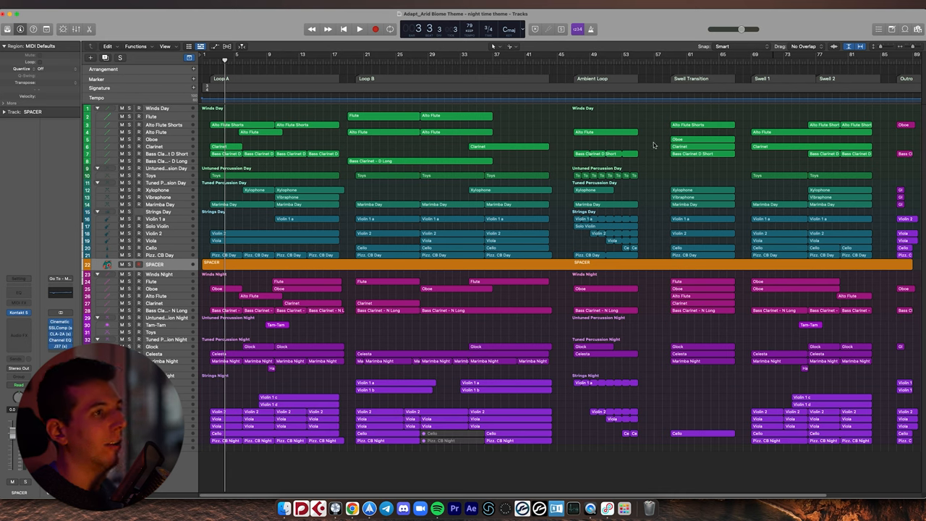
pyautogui.moveTo(321, 167)
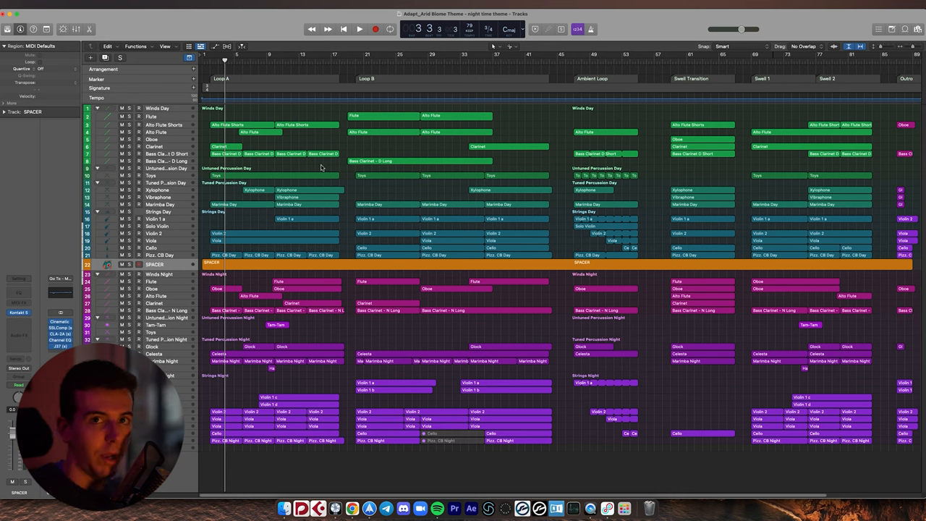
pyautogui.moveTo(414, 139)
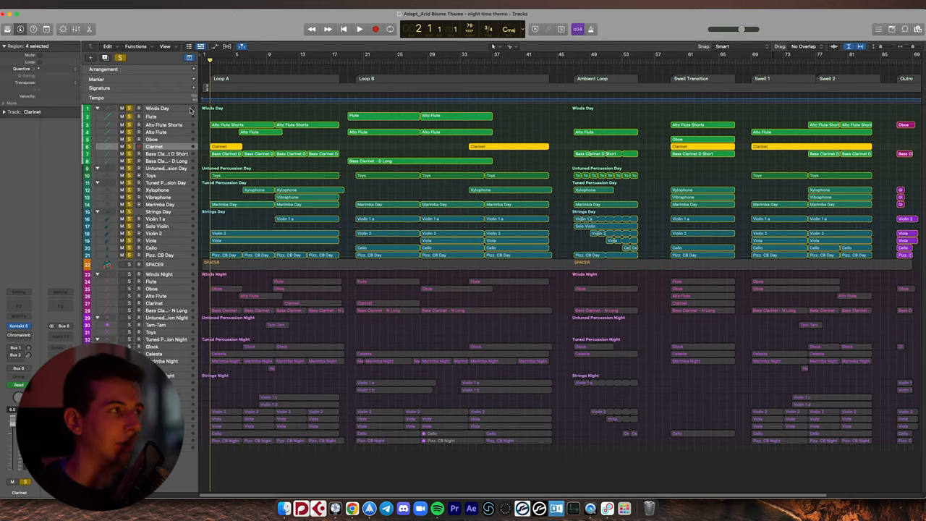
pyautogui.moveTo(317, 136)
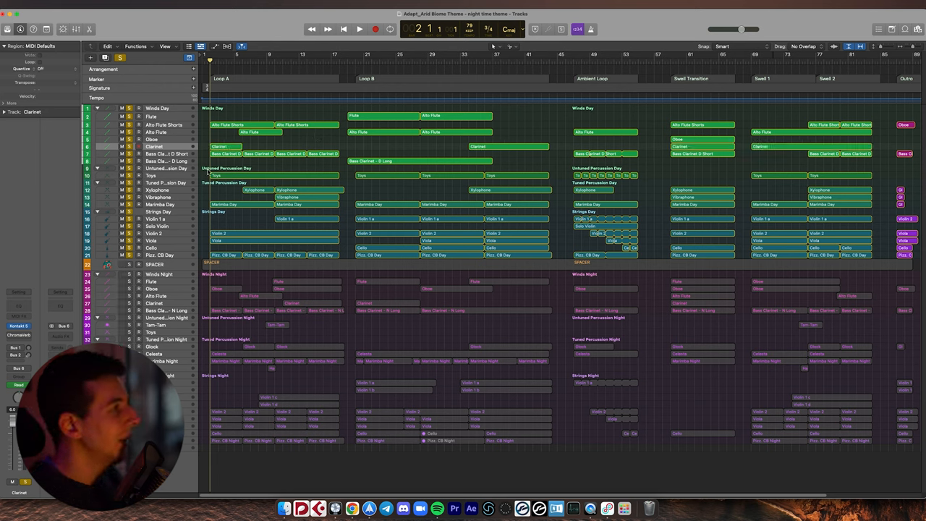
pyautogui.moveTo(658, 223)
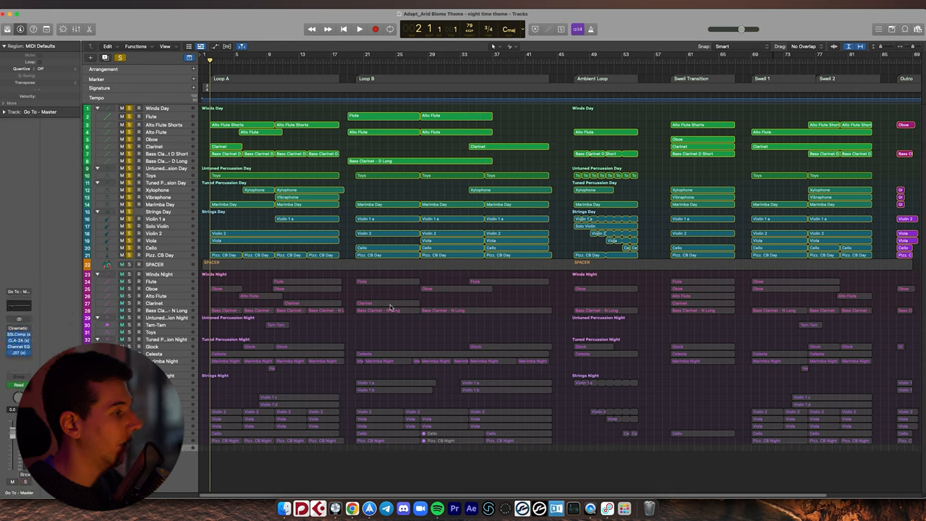
pyautogui.click(353, 26)
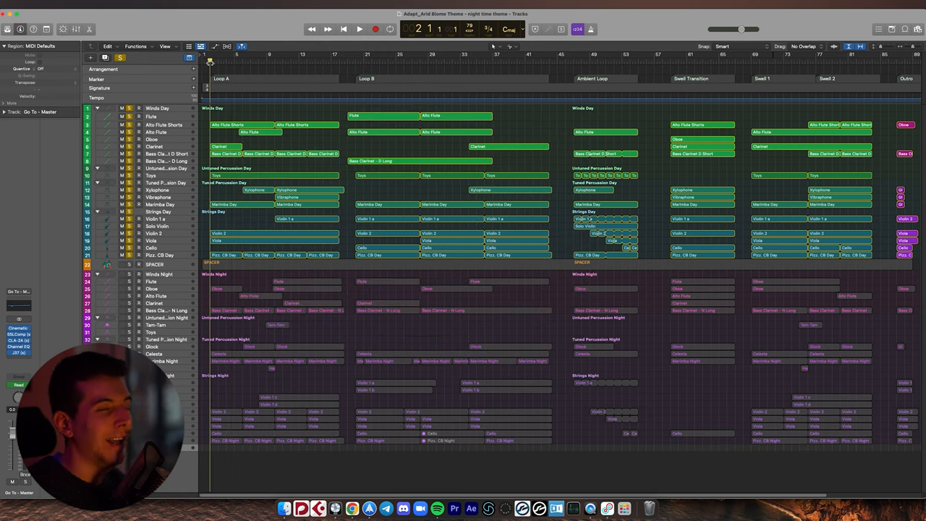
# Step: Play the day orchestration through the opening loop, stop it, and return the playhead to Loop A
pyautogui.click(353, 29)
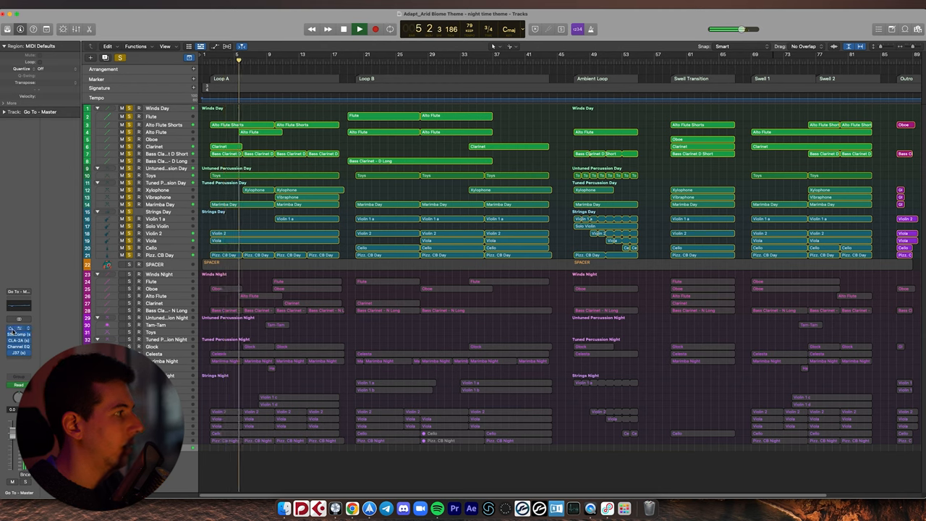
pyautogui.click(353, 26)
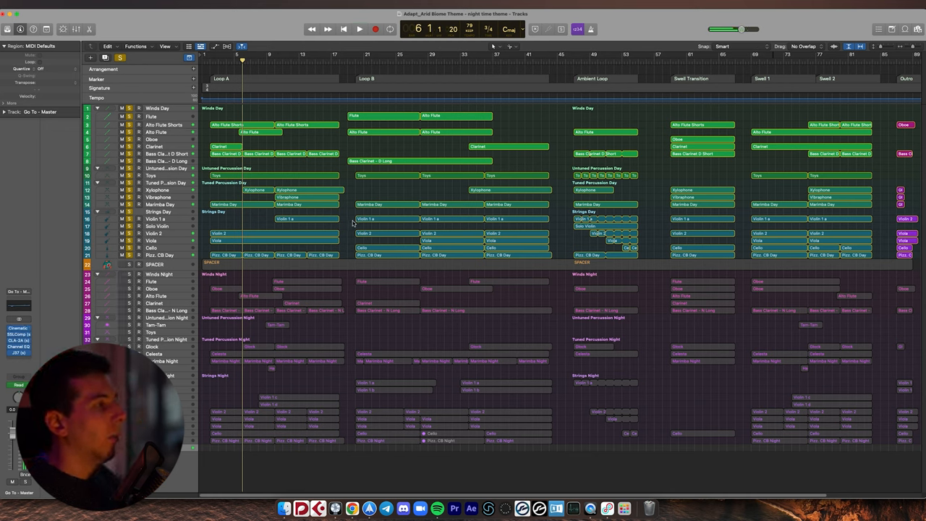
pyautogui.moveTo(340, 200)
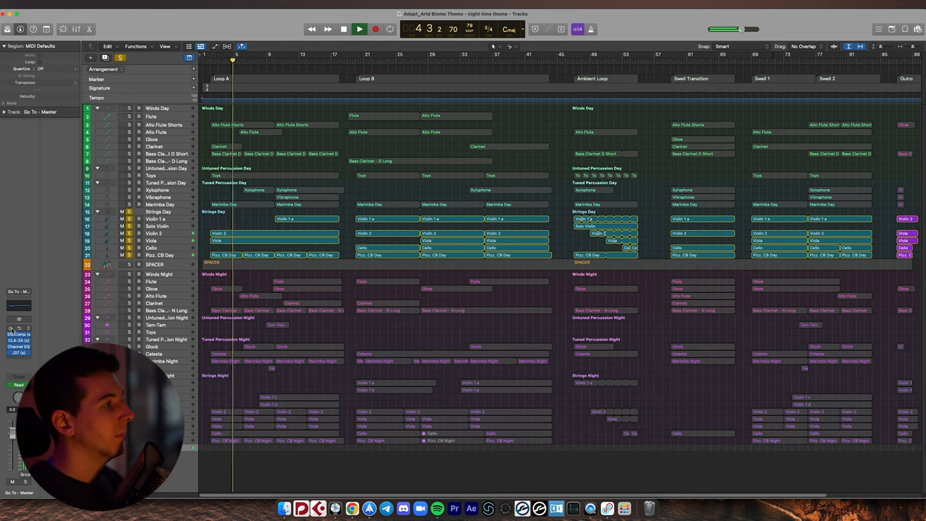
pyautogui.click(273, 60)
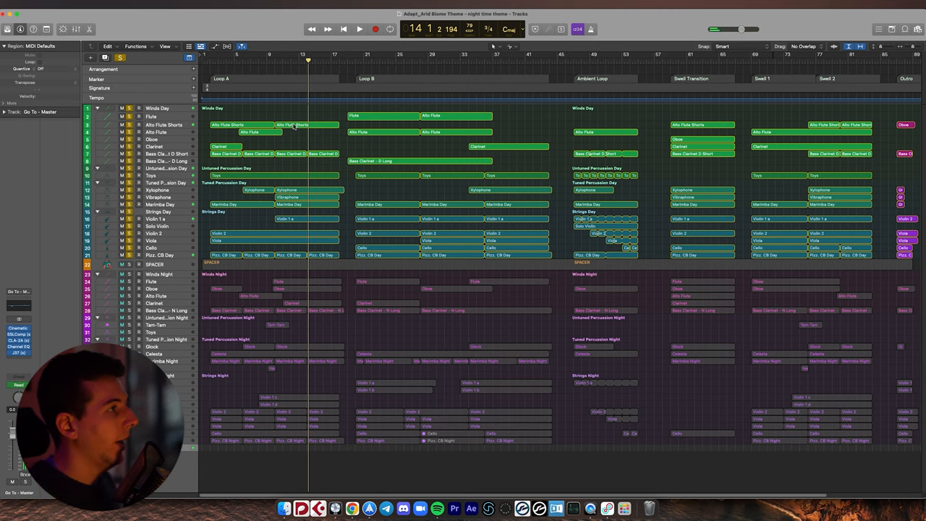
pyautogui.doubleClick(297, 125)
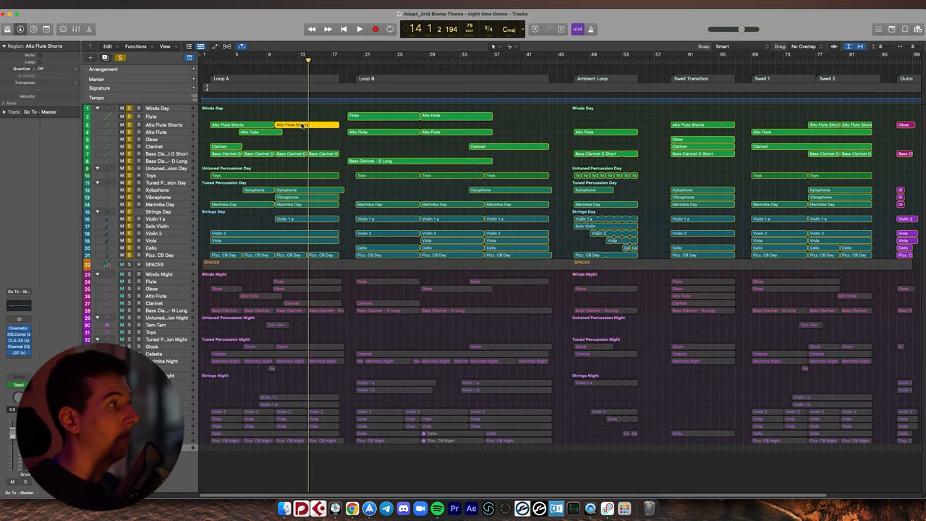
pyautogui.doubleClick(229, 124)
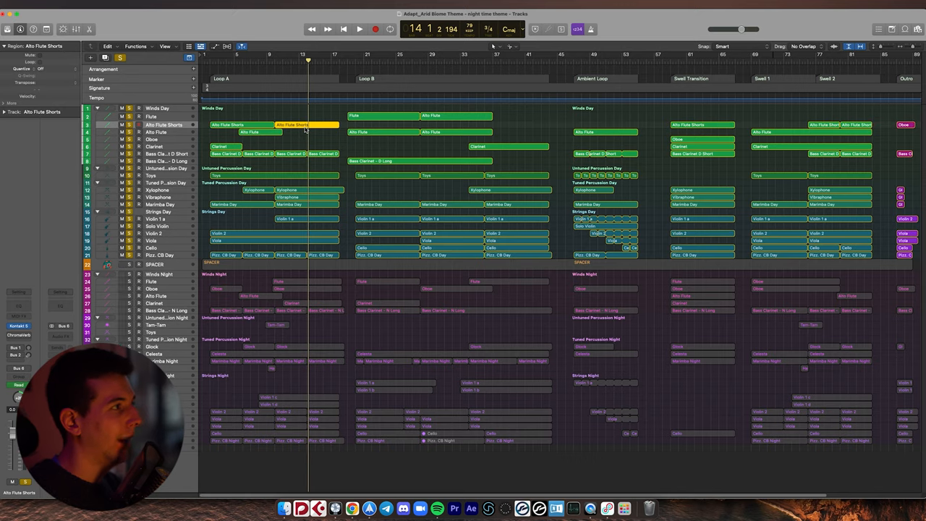
pyautogui.doubleClick(296, 125)
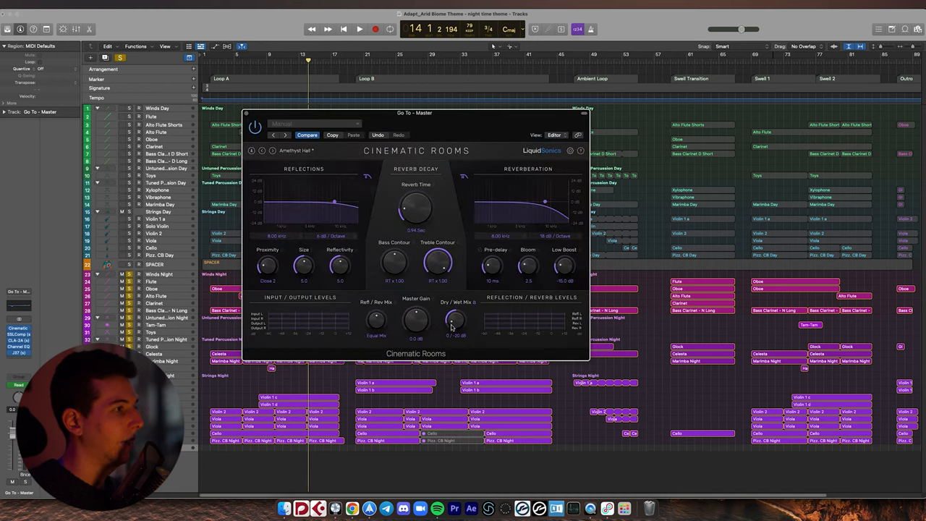
# Step: Adjust the Cinematic Rooms reverb on the master before switching to the night layer
pyautogui.moveTo(456, 319); pyautogui.dragTo(456, 321)
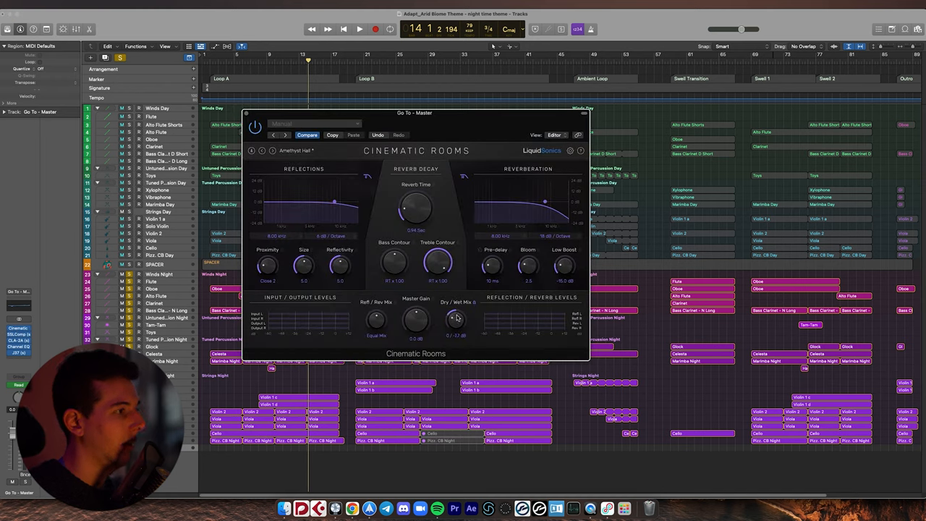
pyautogui.moveTo(417, 210); pyautogui.dragTo(417, 202)
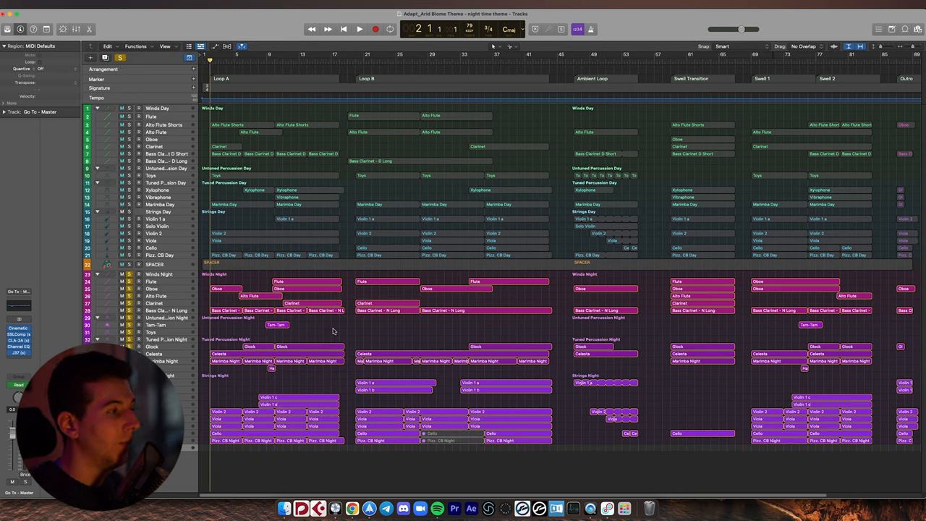
pyautogui.moveTo(398, 330)
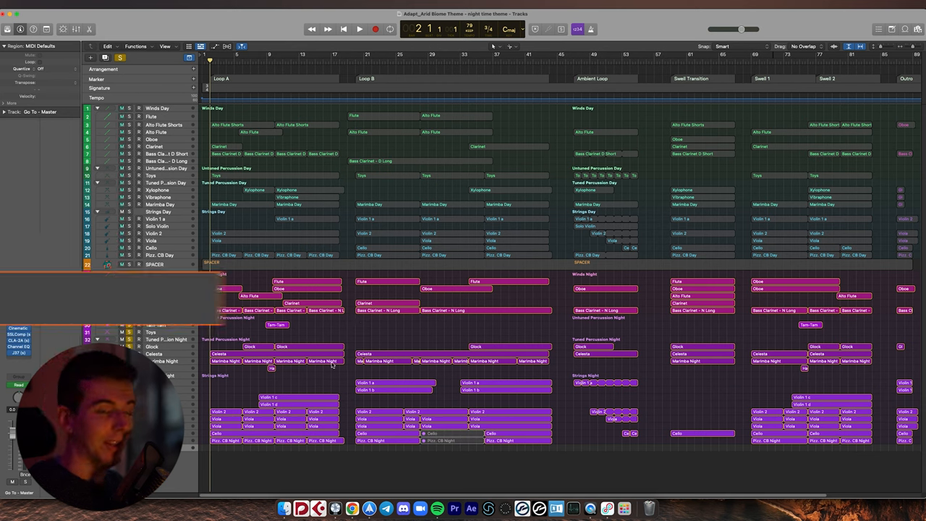
pyautogui.click(356, 26)
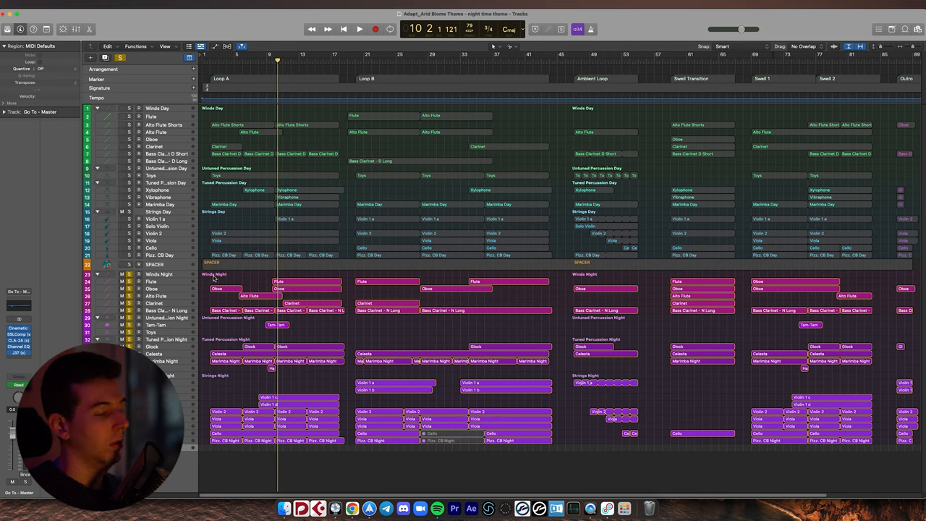
pyautogui.moveTo(210, 274); pyautogui.dragTo(353, 446)
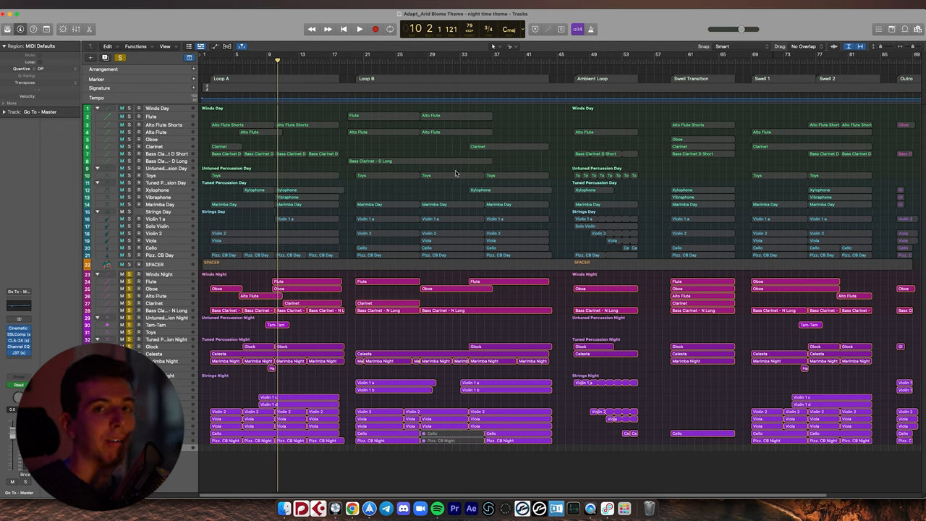
pyautogui.click(289, 263)
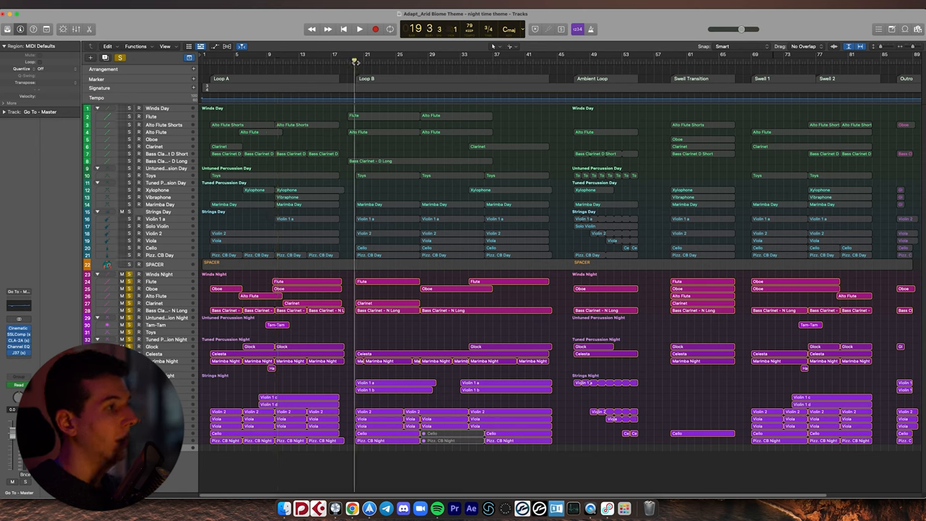
# Step: Move the playhead to the Ambient Loop marker with the day layer active and night muted
pyautogui.click(557, 59)
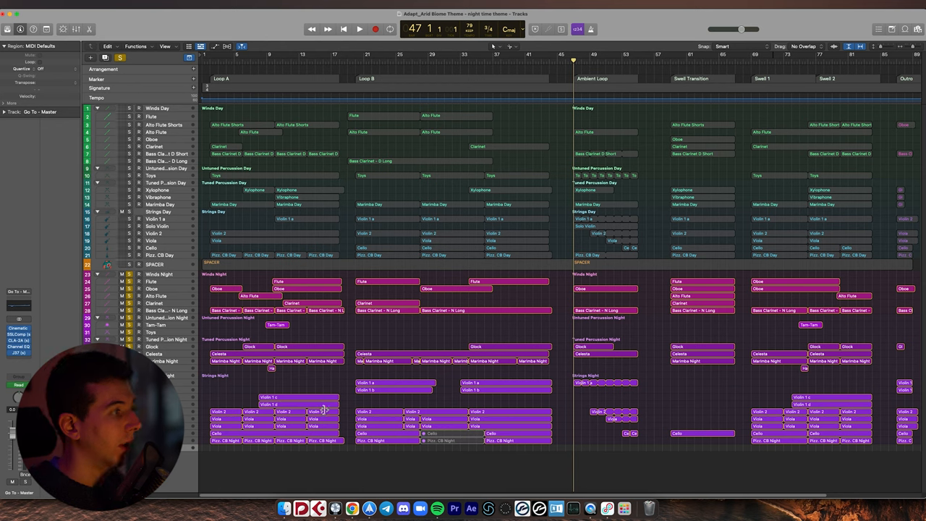
pyautogui.click(353, 28)
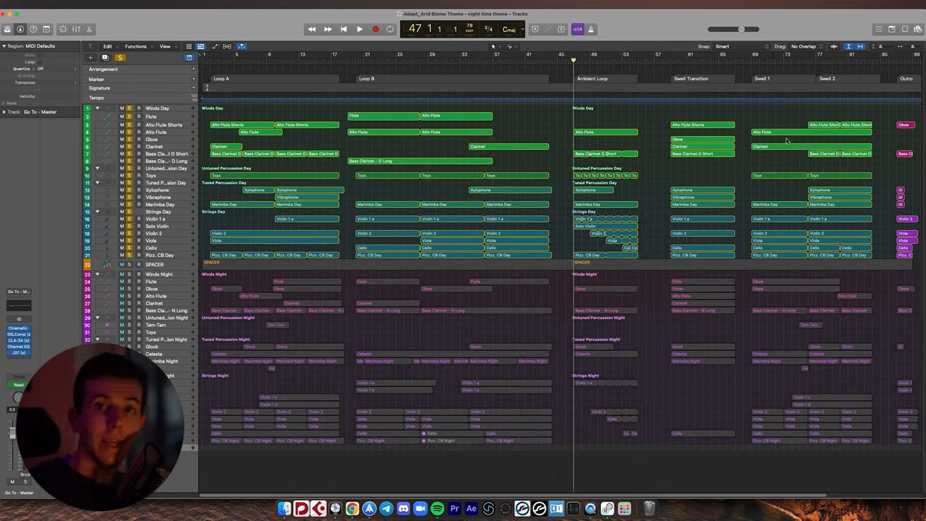
# Step: Start playback of the day layer from the Ambient Loop section
pyautogui.click(353, 26)
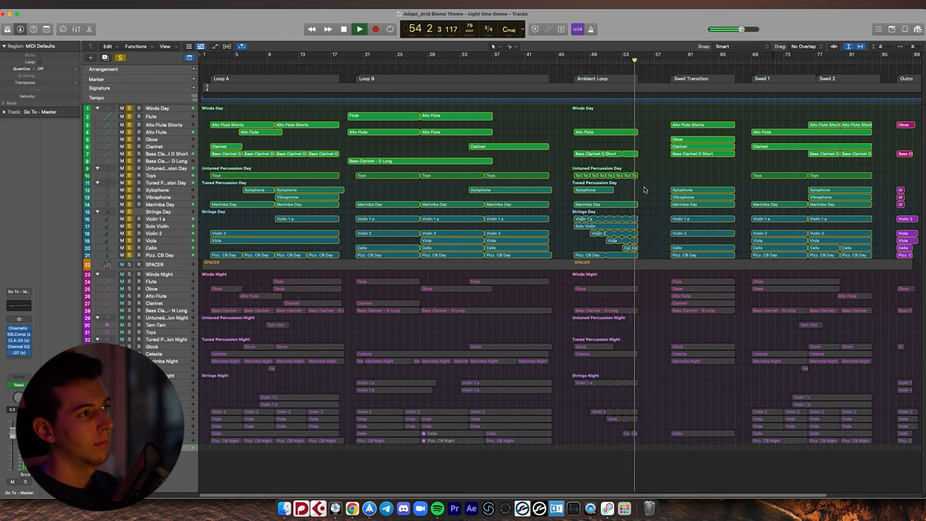
# Step: Stop the day-layer playback near the end of the Ambient Loop
pyautogui.click(352, 26)
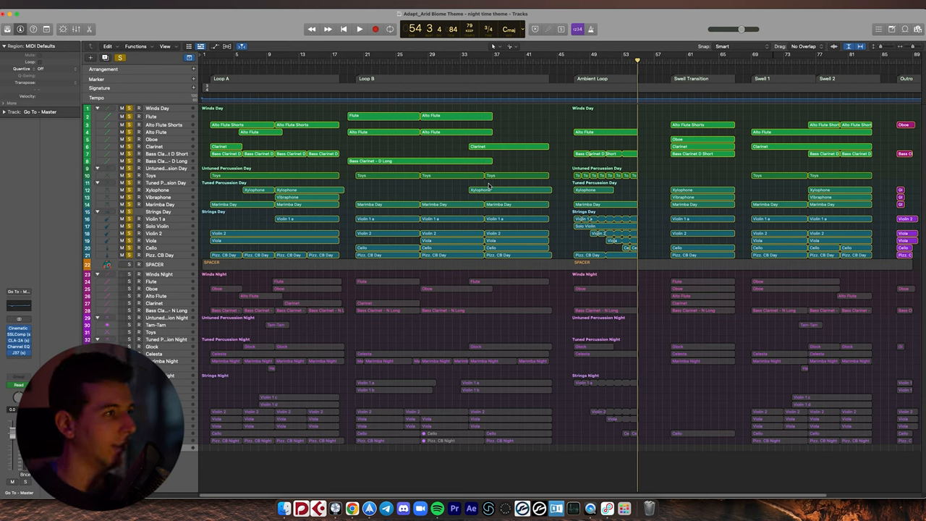
pyautogui.moveTo(673, 80)
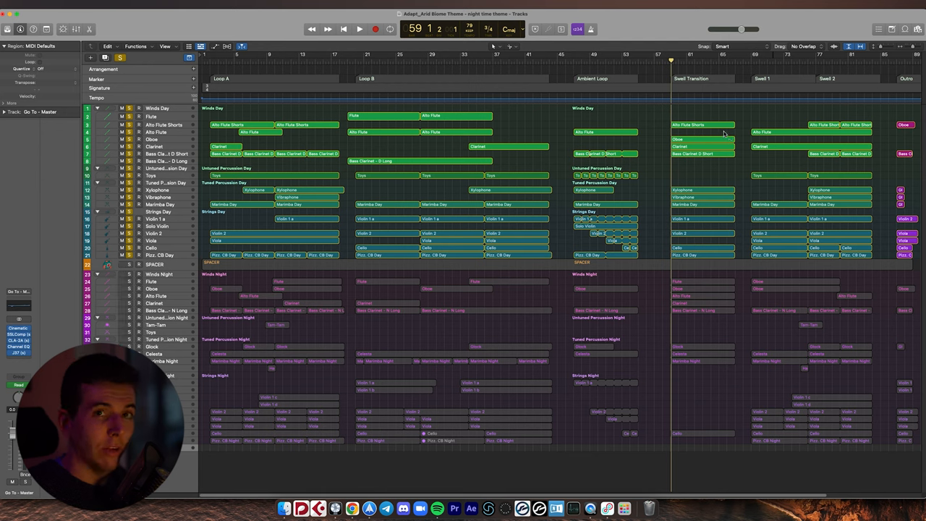
pyautogui.click(353, 26)
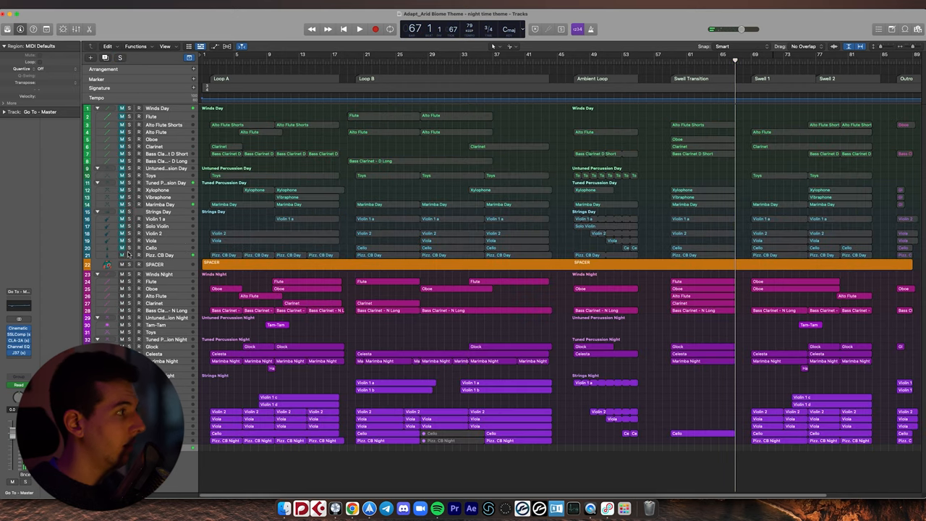
pyautogui.moveTo(663, 67)
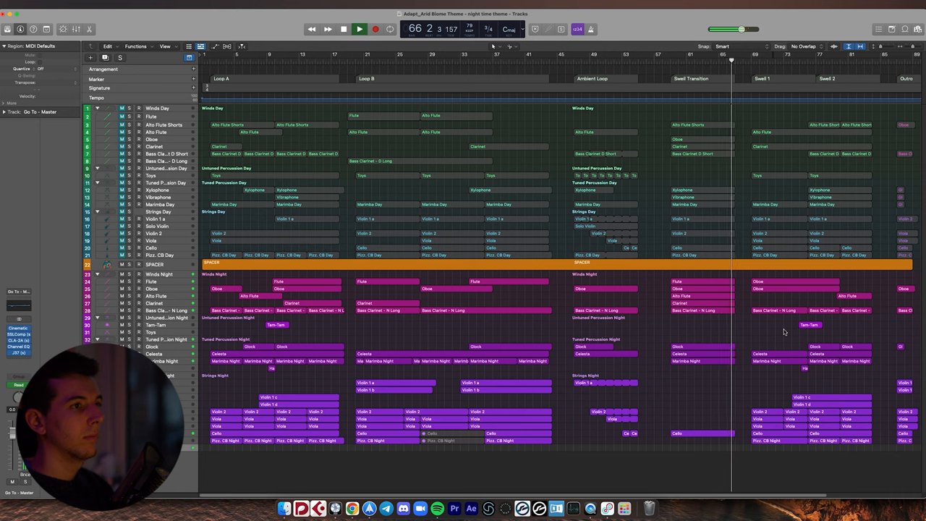
pyautogui.click(335, 28)
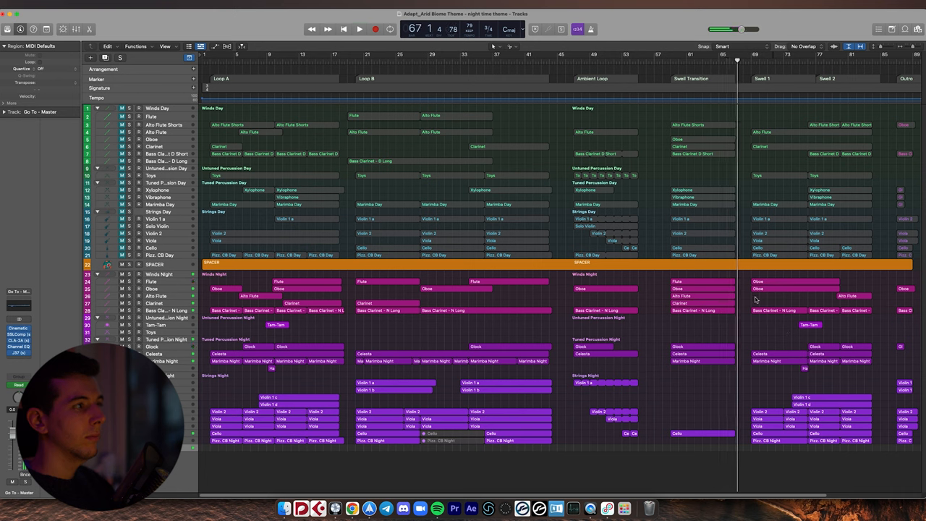